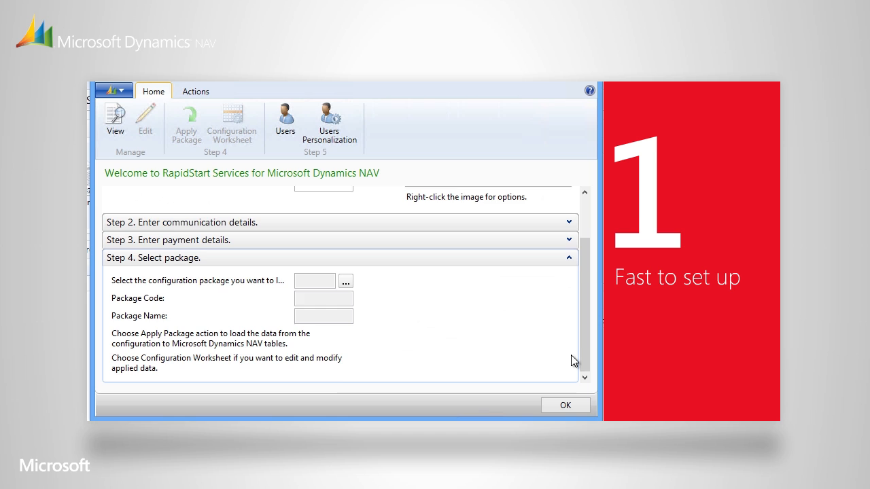
Step: Choose the W1_Configuration package file and apply it as package BASICCONFIG
left_click(345, 280)
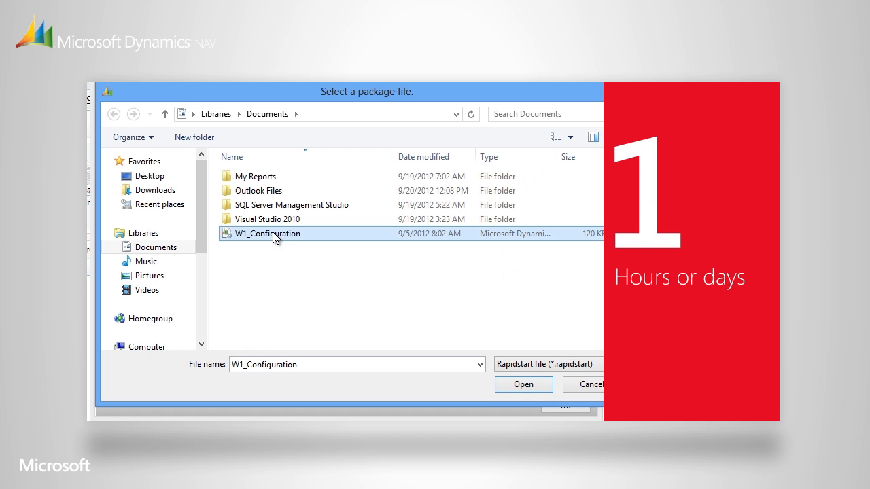
left_click(522, 383)
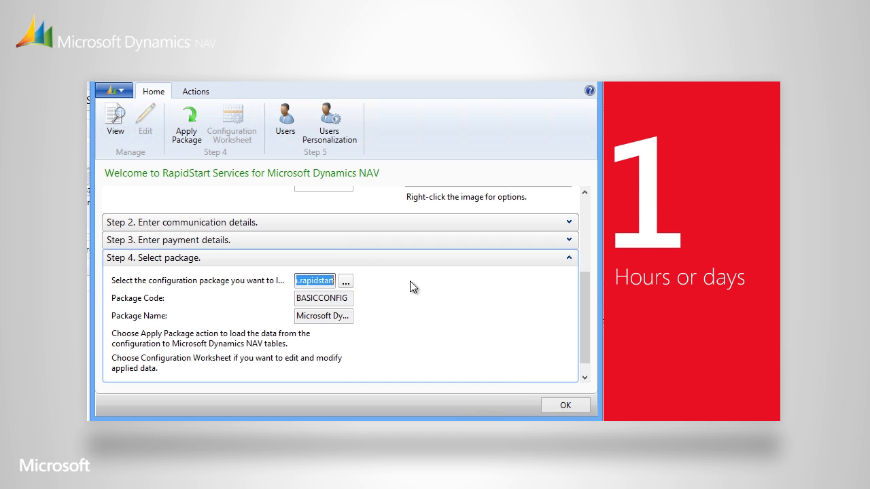
left_click(184, 123)
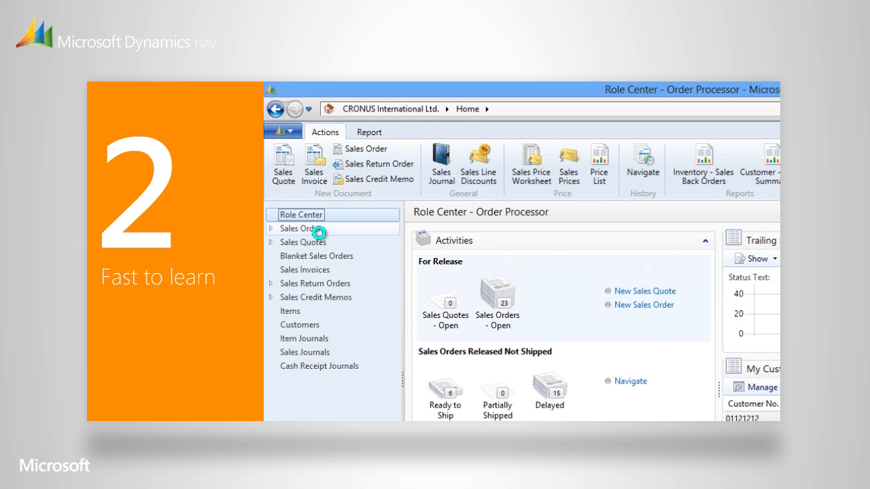
Step: Open the Customers list from the Order Processor Role Center navigation pane
left_click(301, 229)
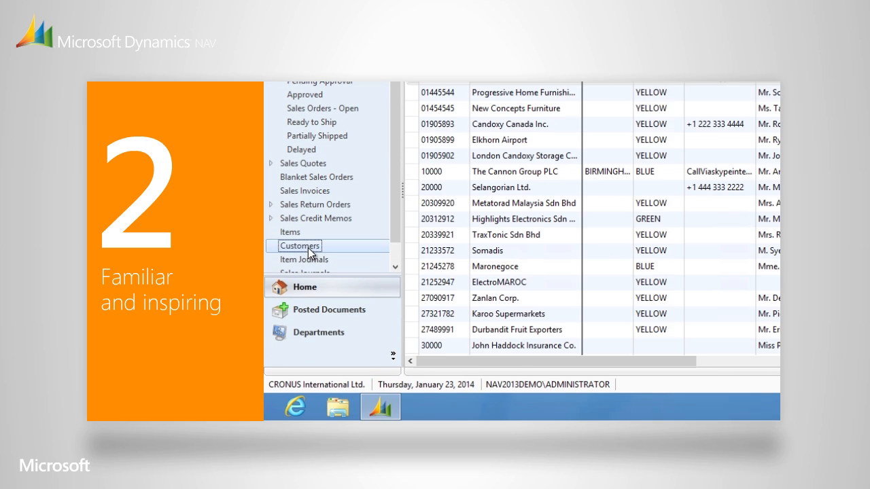
left_click(299, 245)
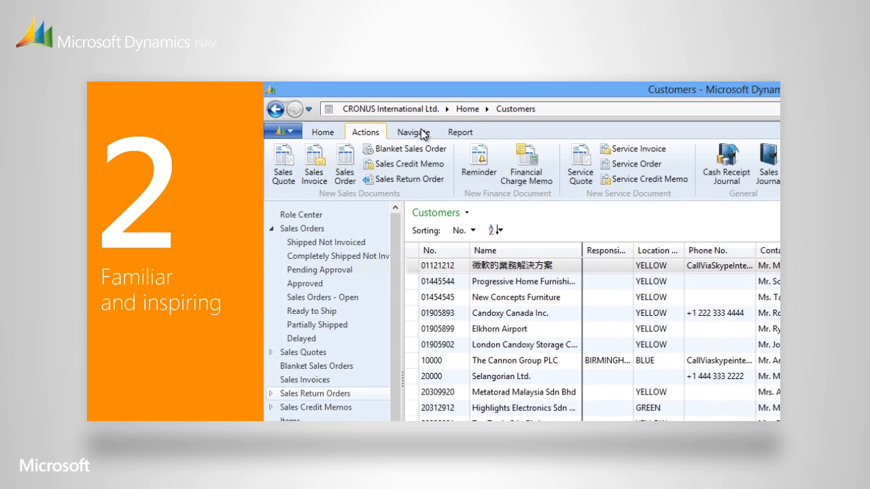
left_click(452, 130)
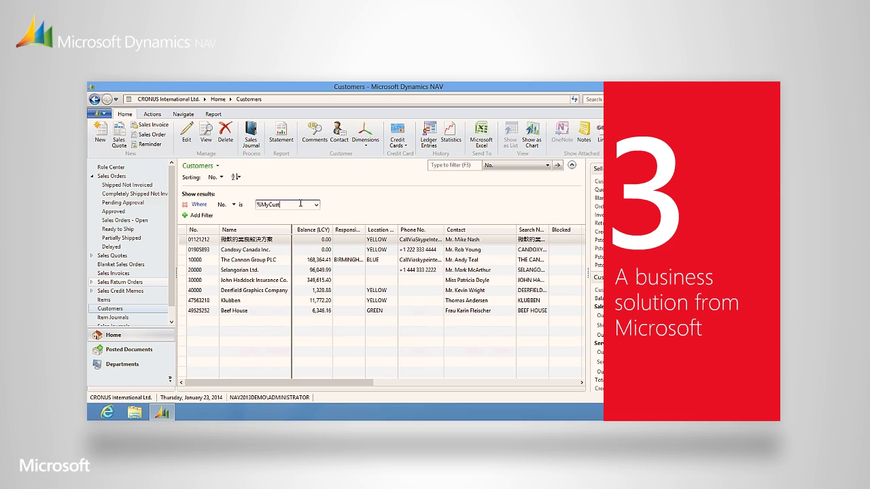
mouse_move(330, 187)
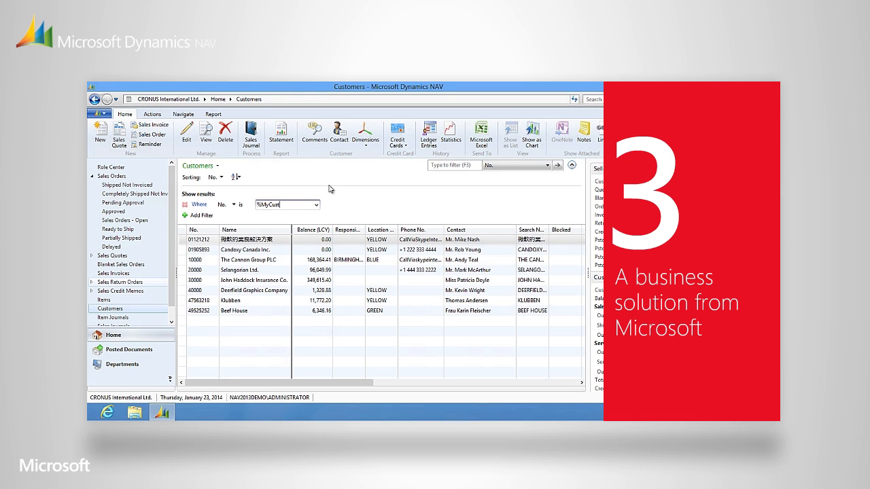
Step: Send the customer list filtered on No. to an Excel worksheet
left_click(481, 135)
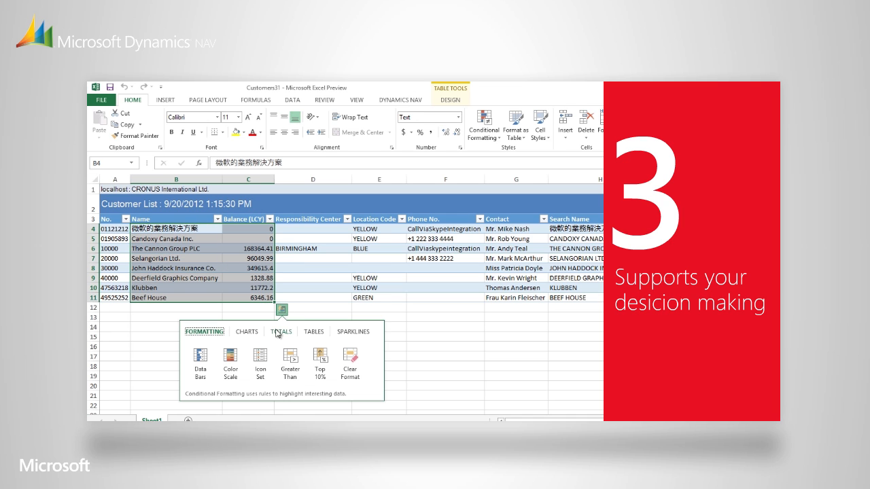
Step: Add a Quick Analysis Sum row totalling Balance (LCY) at 633477.06
left_click(280, 332)
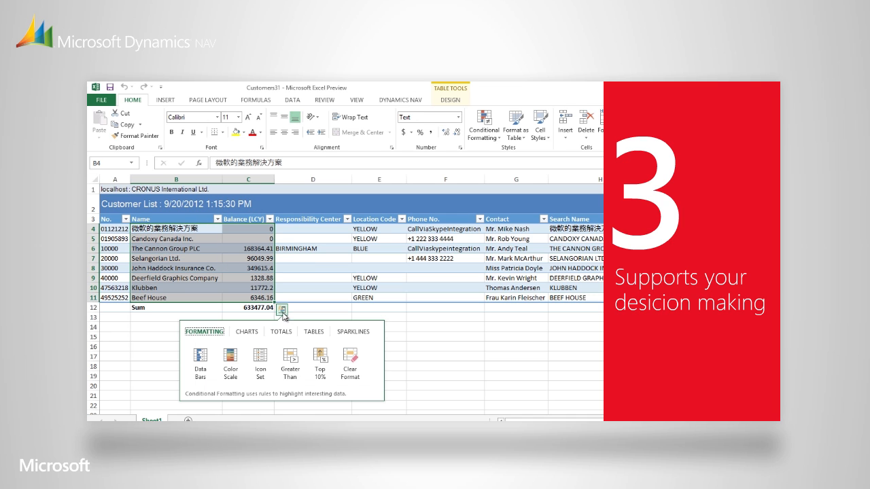